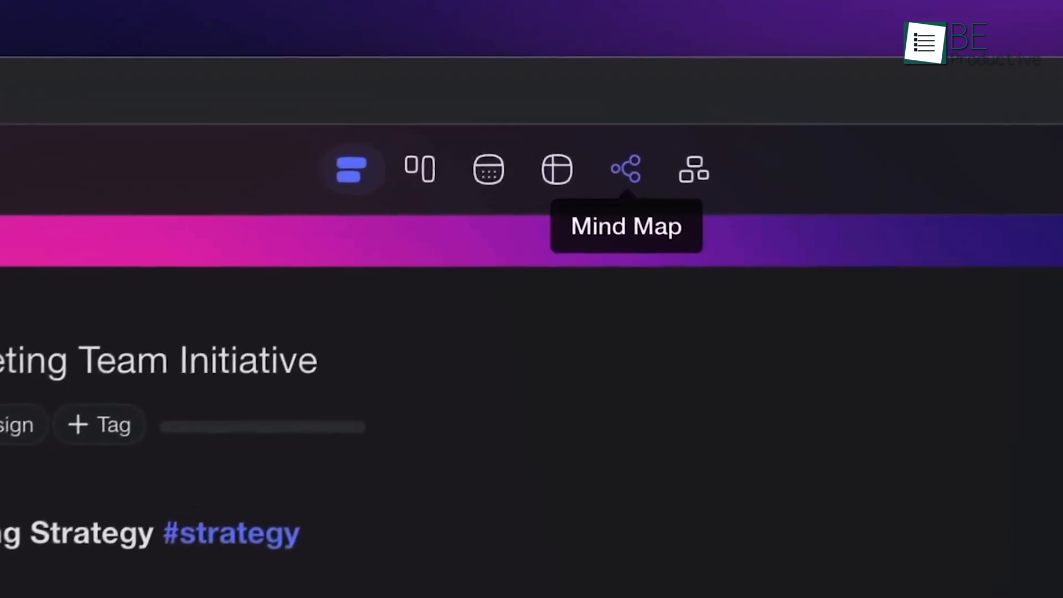
Show the marketing strategy project as a mind map and reveal AI options for Create marketing budget.
click(625, 169)
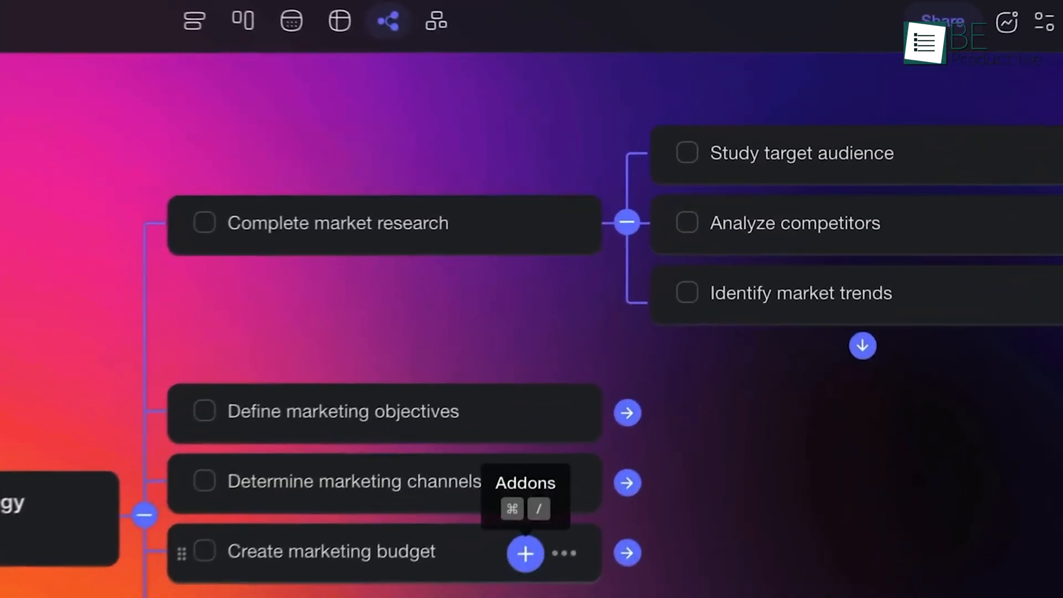
click(525, 553)
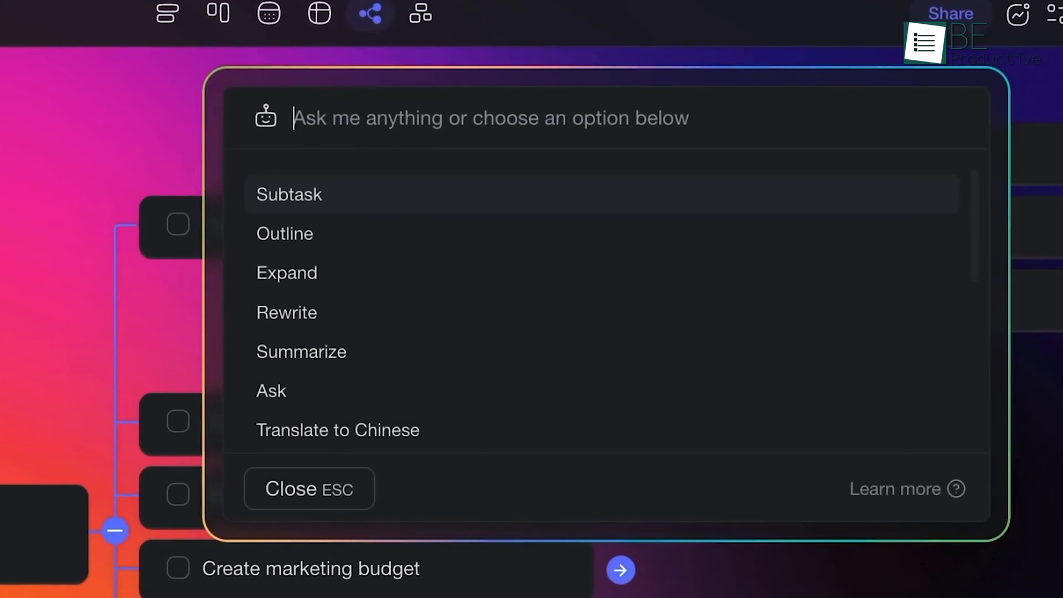
click(288, 195)
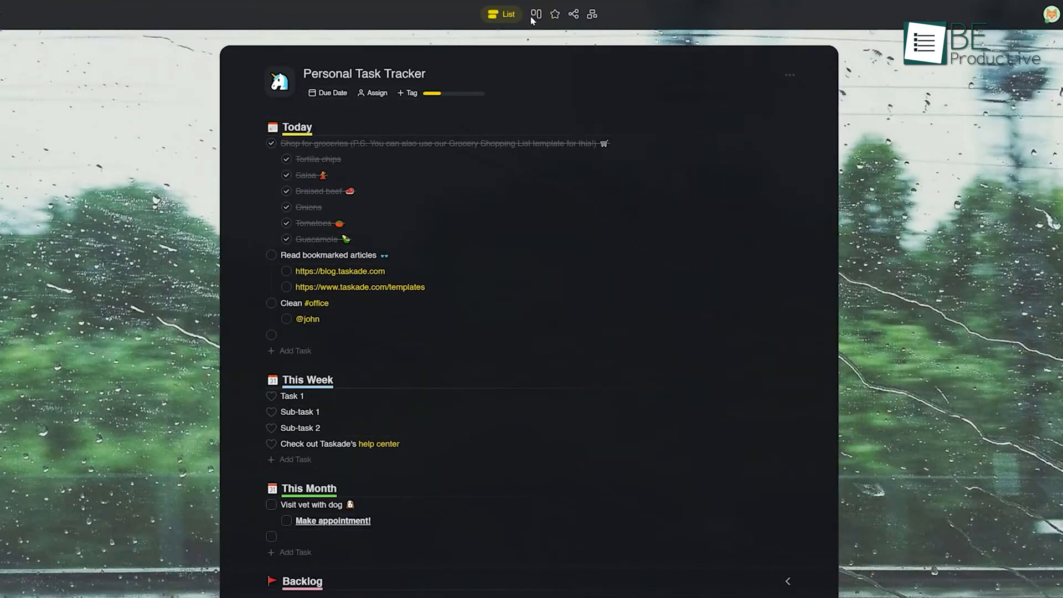
Set reminders 1 hour and 5 minutes before the Take Olly for a walk task.
click(538, 13)
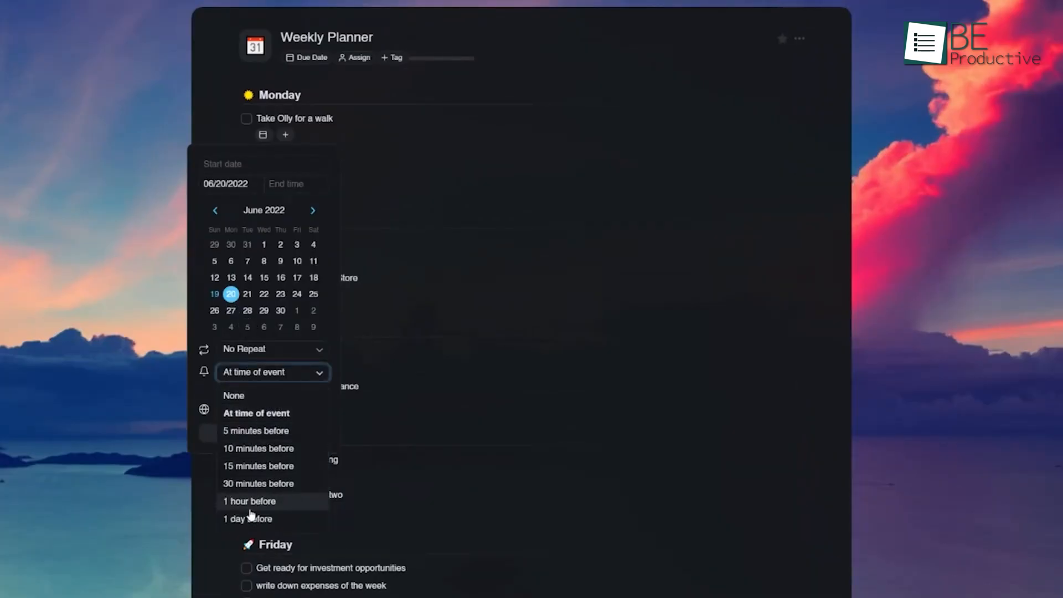
click(249, 501)
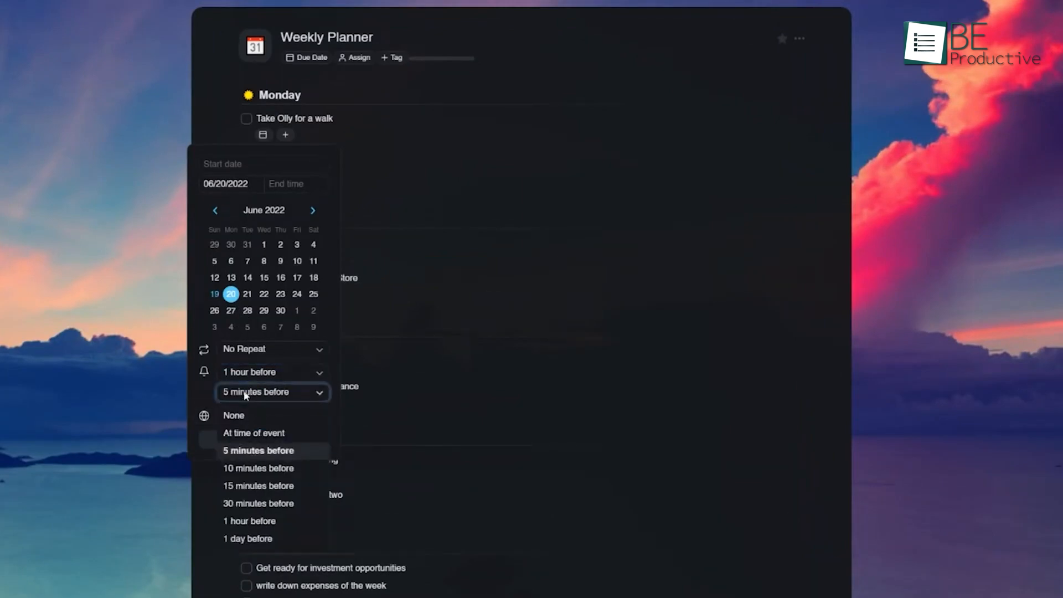
click(258, 467)
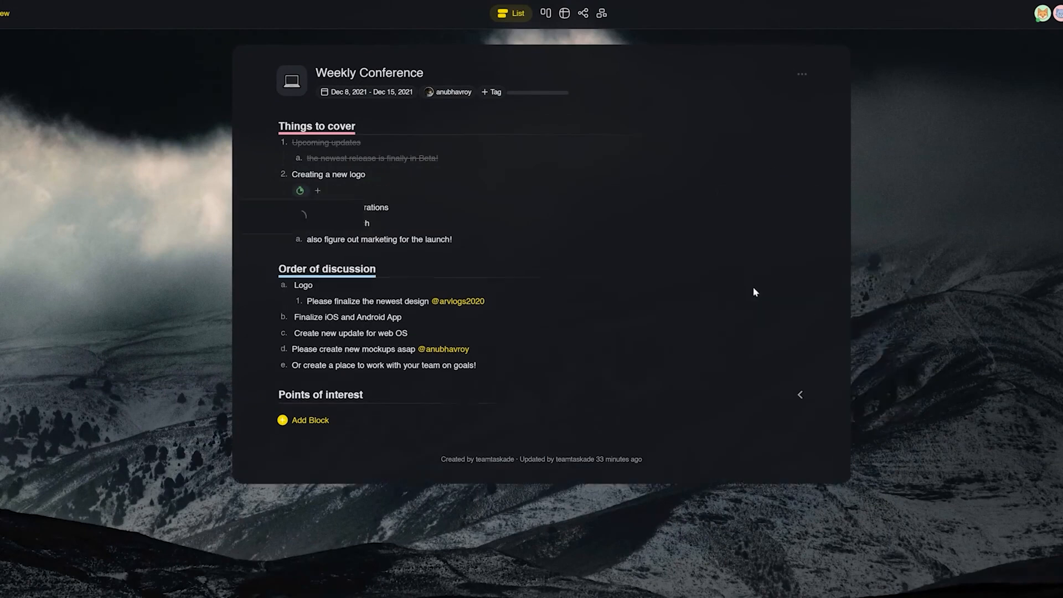
Add a Progress column to the contacts table and mark a row 0% Started.
click(300, 190)
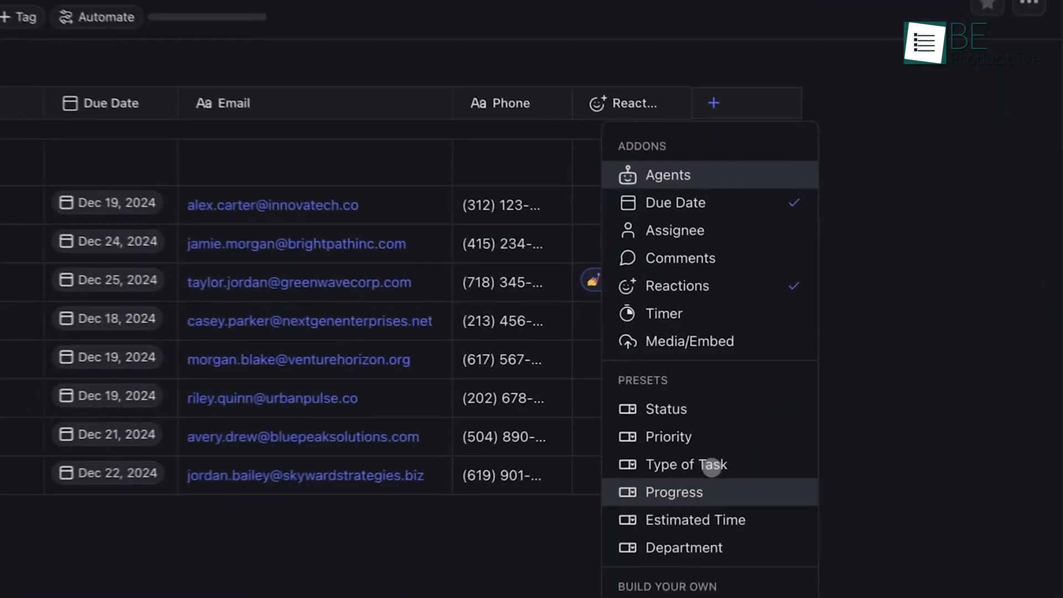
click(673, 491)
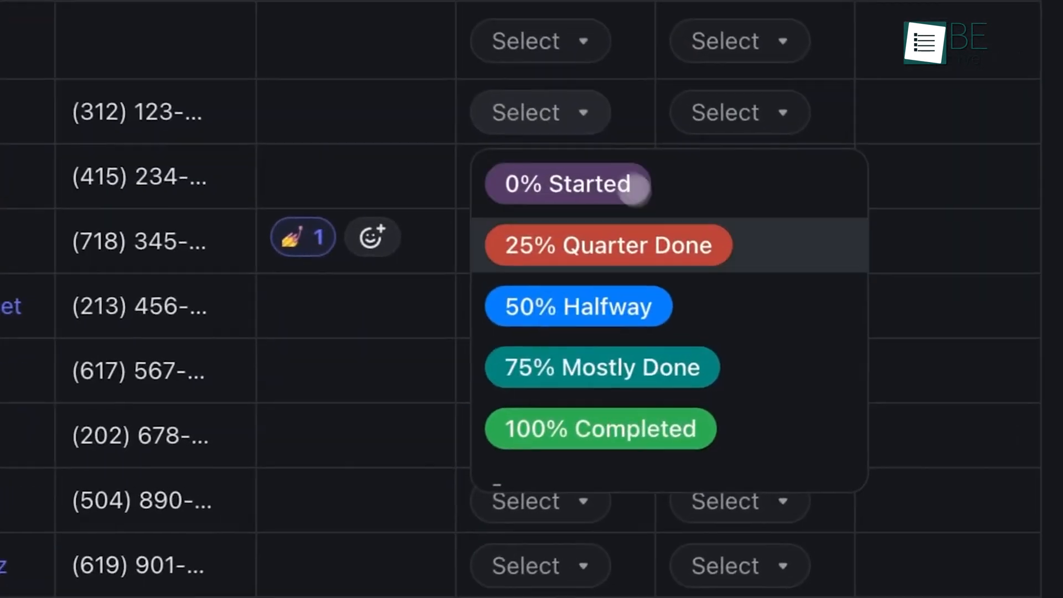
click(578, 306)
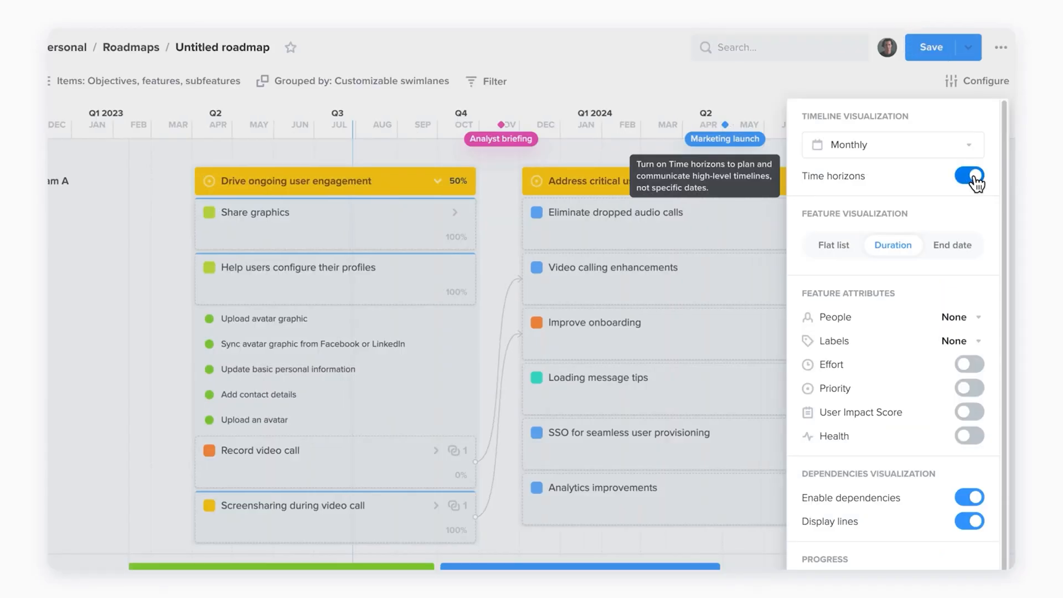
Switch on Time horizons under the roadmap's Timeline visualization settings.
click(968, 176)
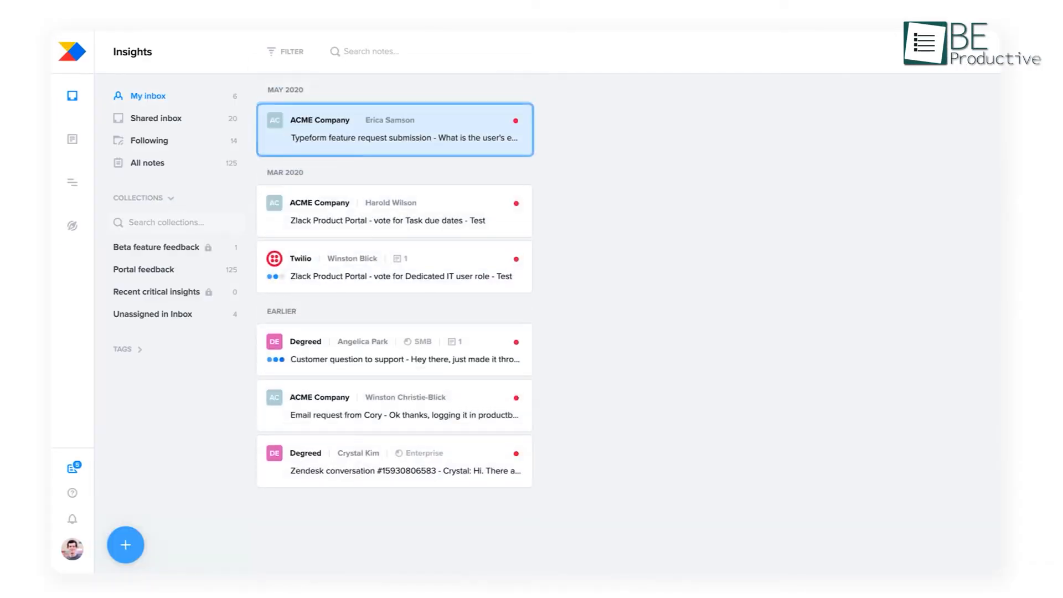
View the Typeform feature request note from ACME Company in the Insights inbox.
click(394, 128)
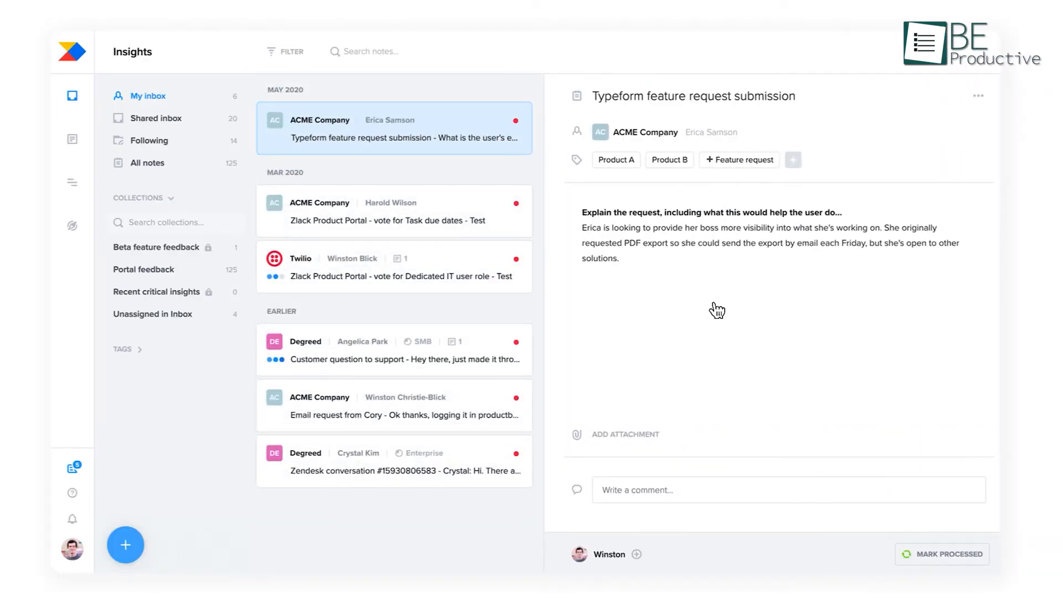
mouse_move(686, 148)
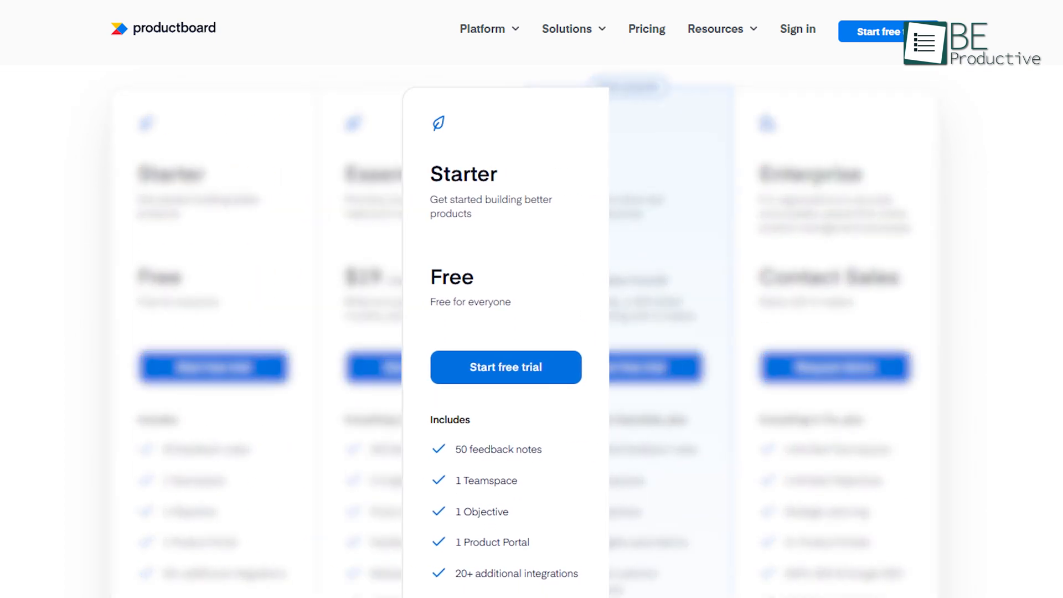
Reveal value and effort scoring for Mute/Unmute is hard to find on the Prioritization board.
scroll(up, 3)
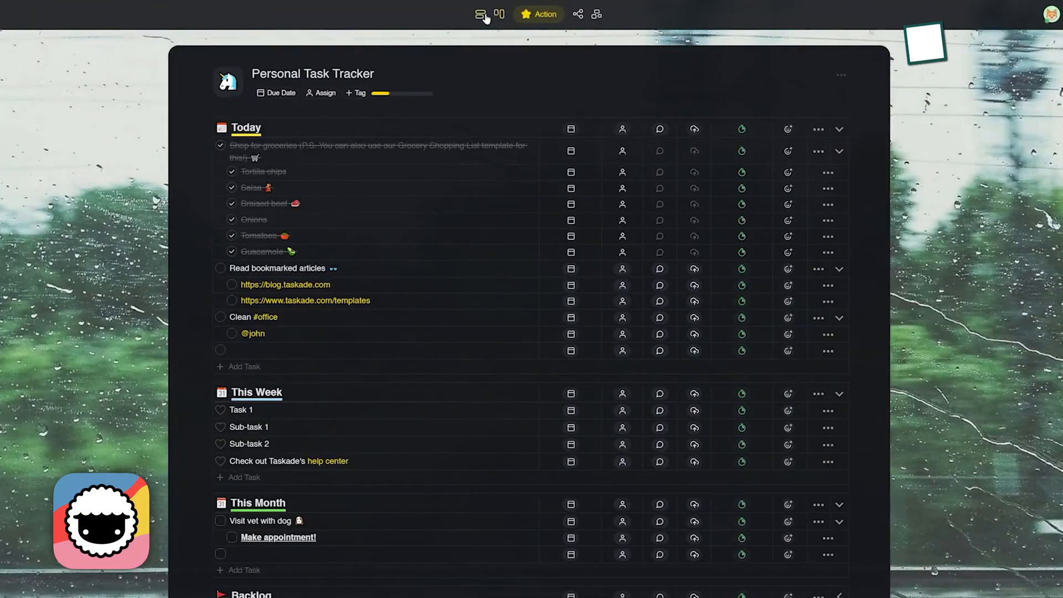
click(501, 13)
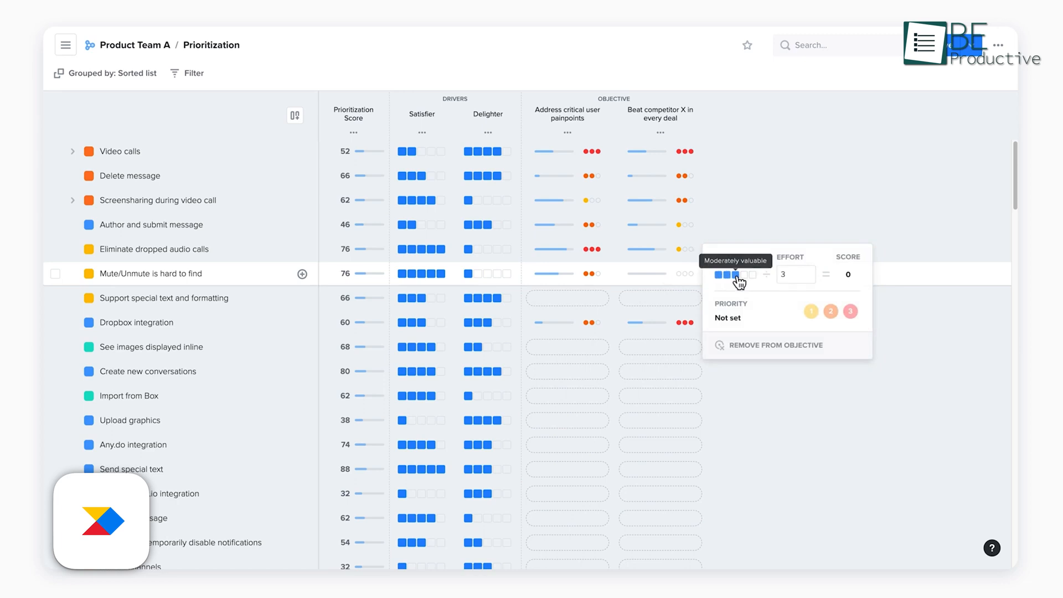
click(811, 311)
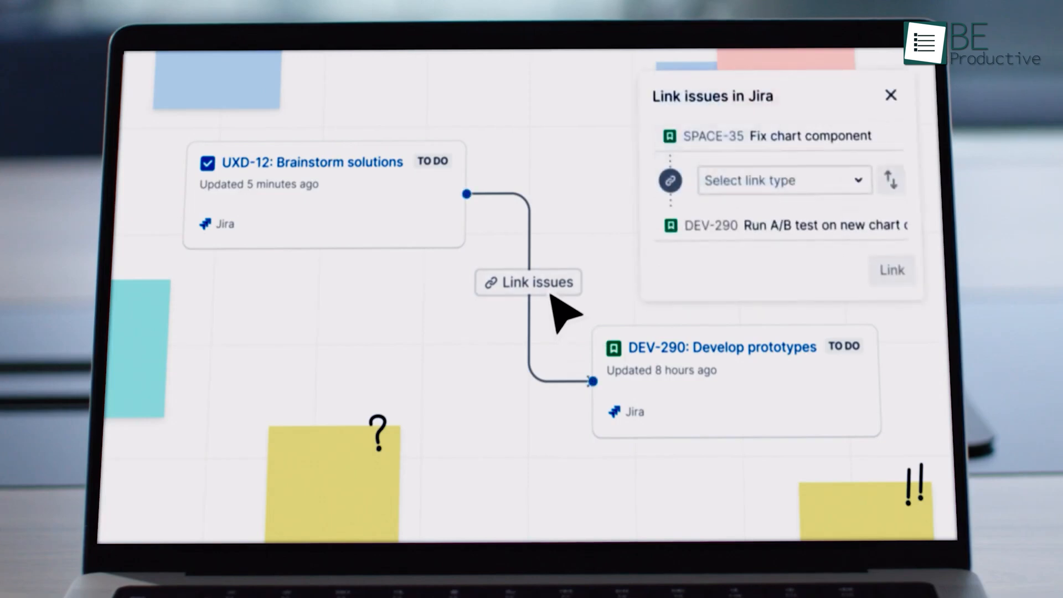
mouse_move(847, 193)
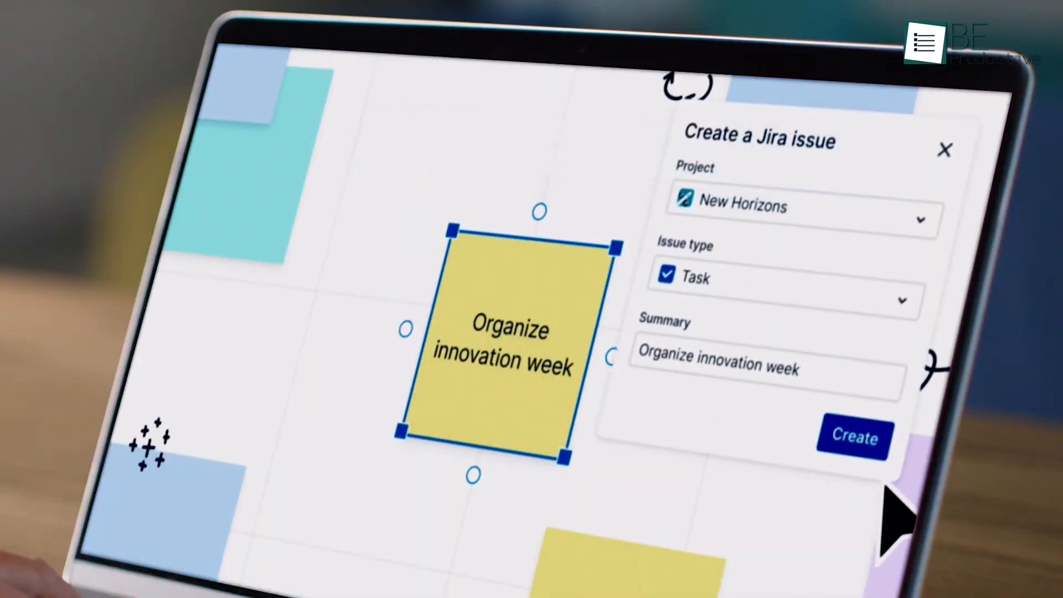
Create a Jira Task in New Horizons from the Organize innovation week sticky note.
click(853, 437)
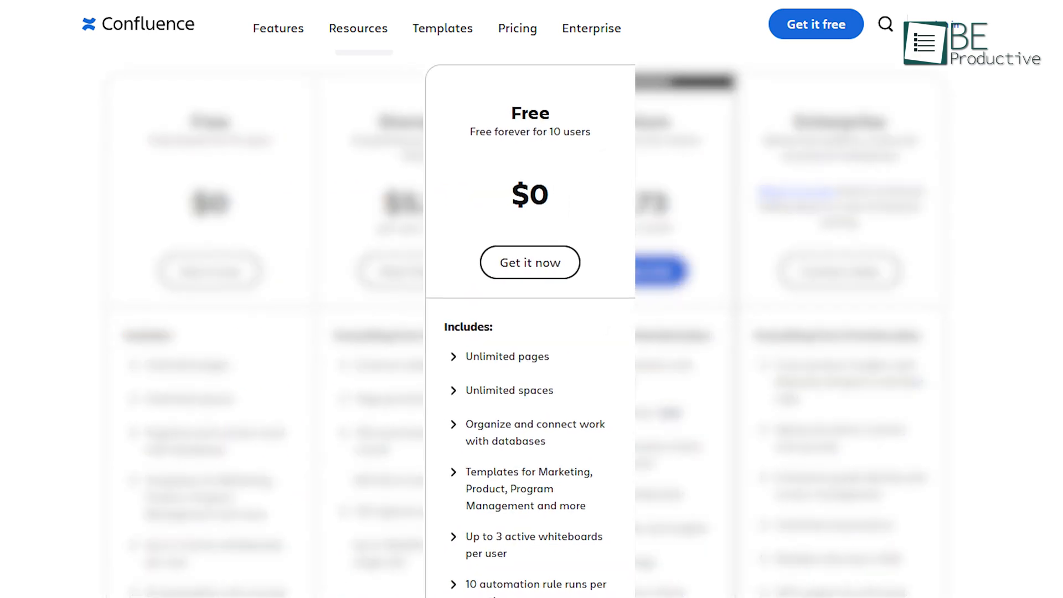
Scroll past the DACI roles table to the four-week campaign roadmap.
click(529, 263)
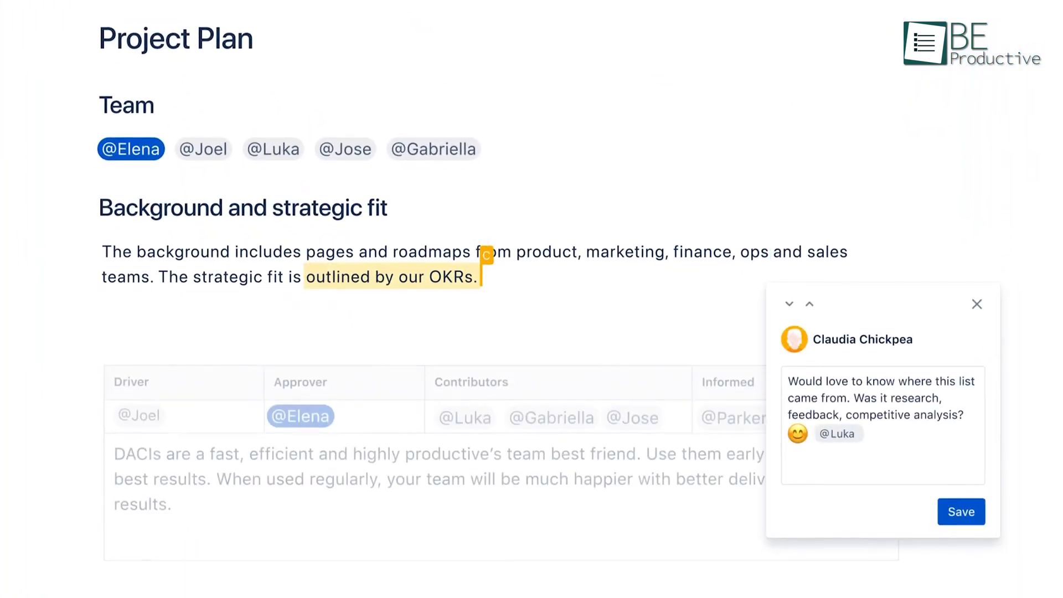
scroll(down, 3)
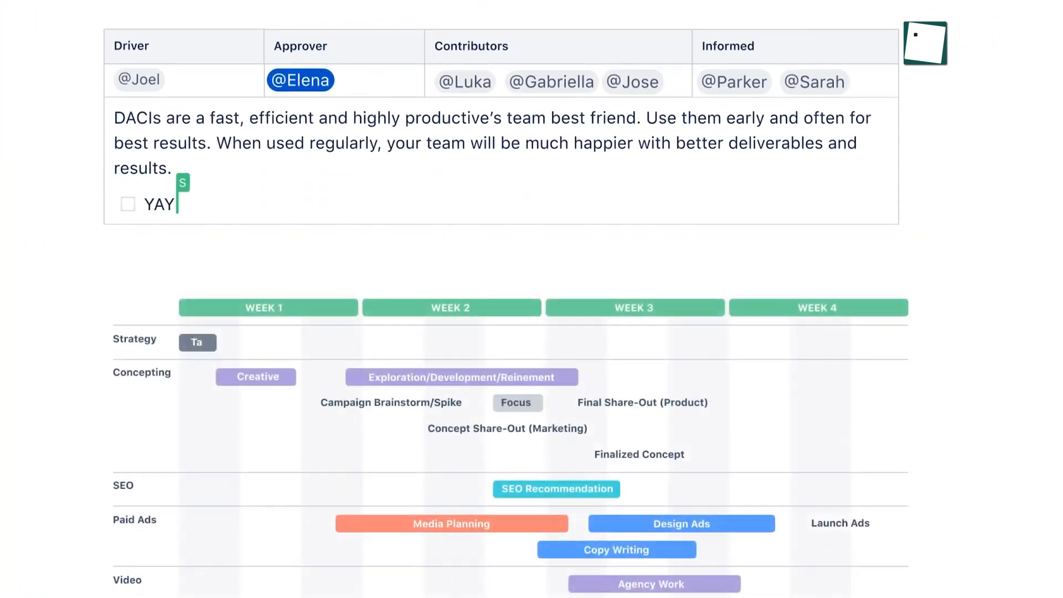
click(128, 204)
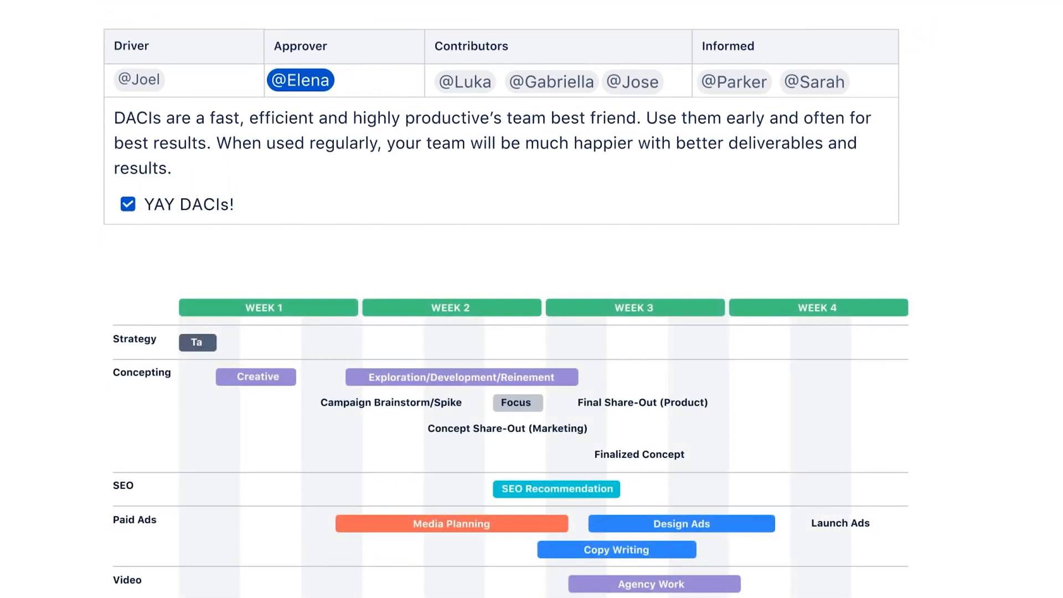
scroll(down, 3)
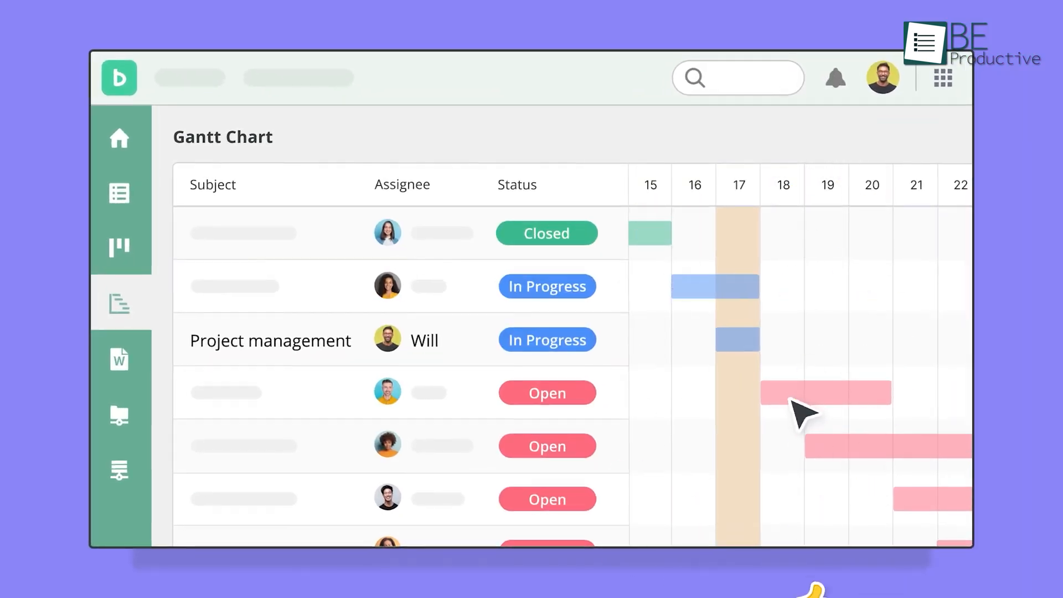
Look over the Gantt chart task bars with their Closed, In Progress and Open statuses.
click(119, 470)
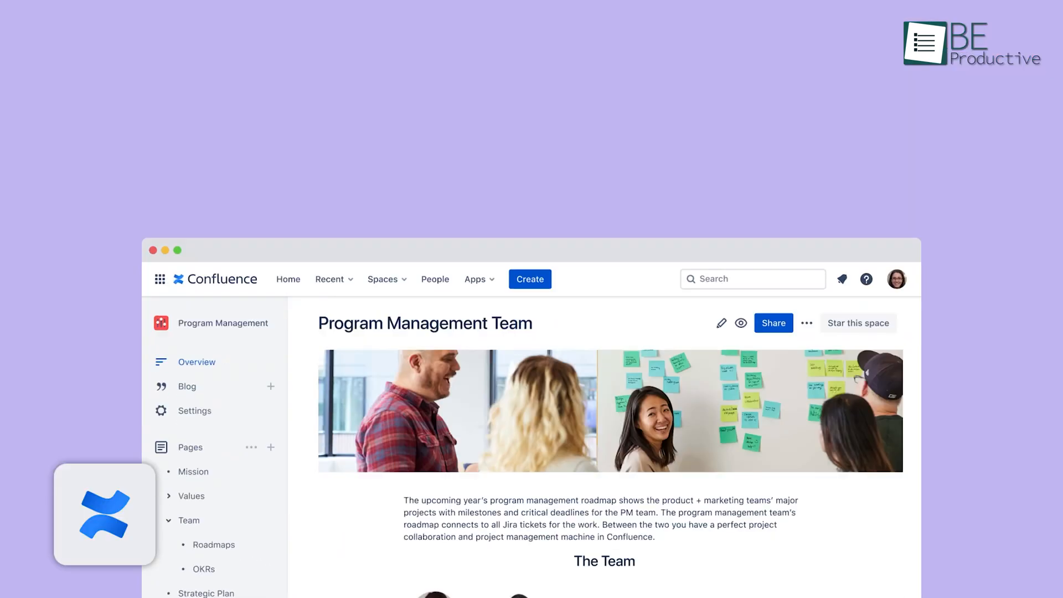
Scroll down the Program Management Team overview to The Team member grid.
scroll(down, 3)
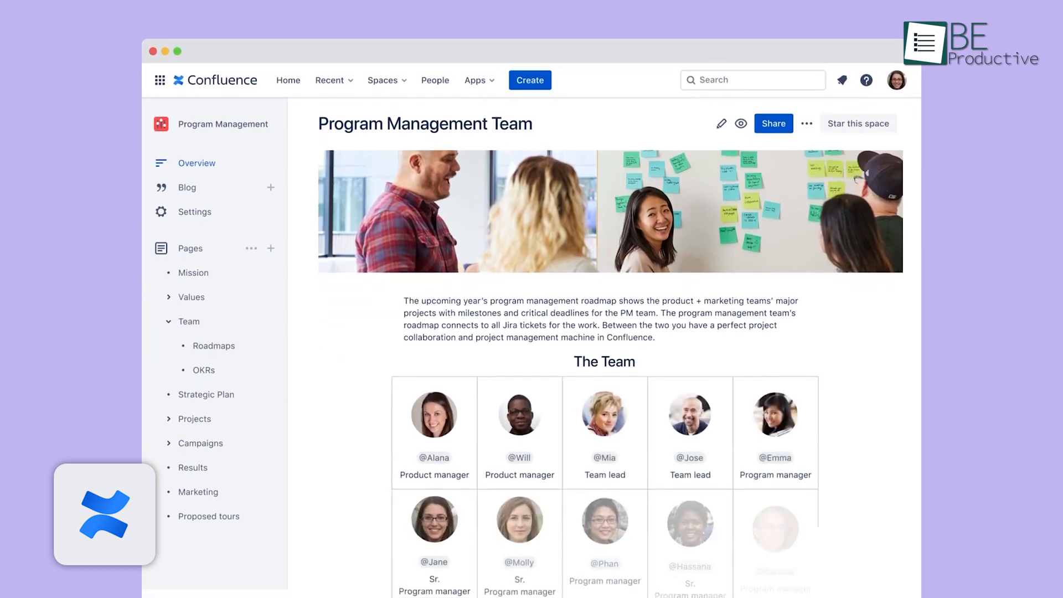
scroll(down, 3)
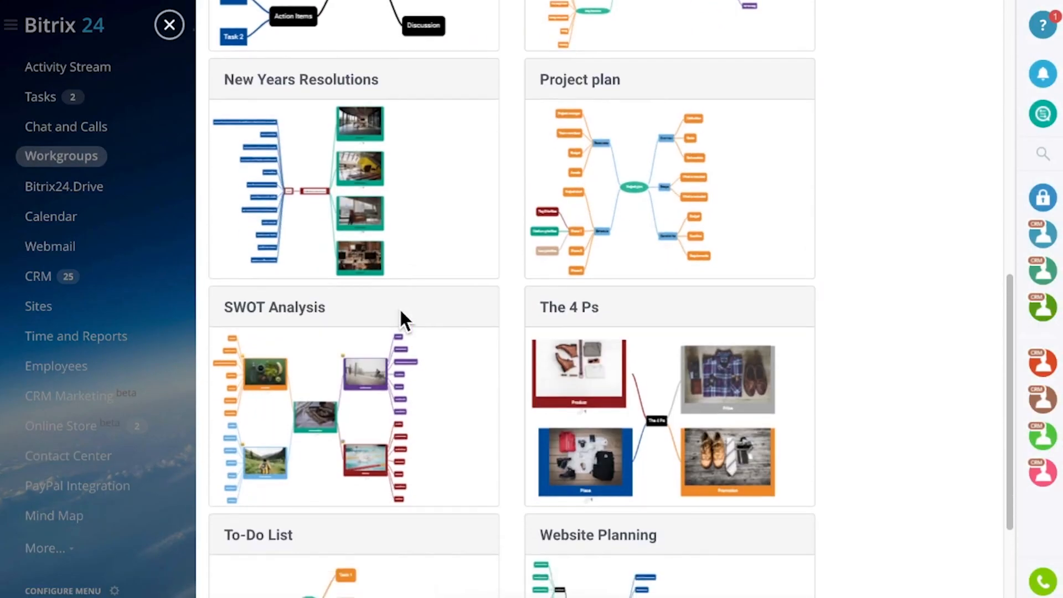
Choose the SWOT Analysis mind map template from the Bitrix24 gallery.
click(352, 563)
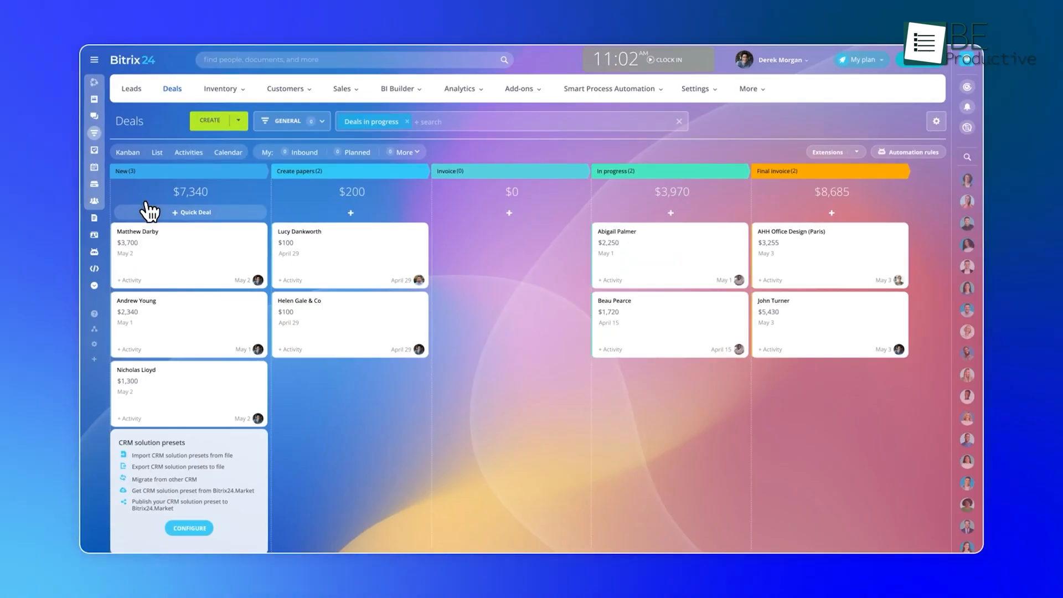
Start a quick deal 'Premium package' for 250 USD with client contact, phone and e-mail.
click(188, 213)
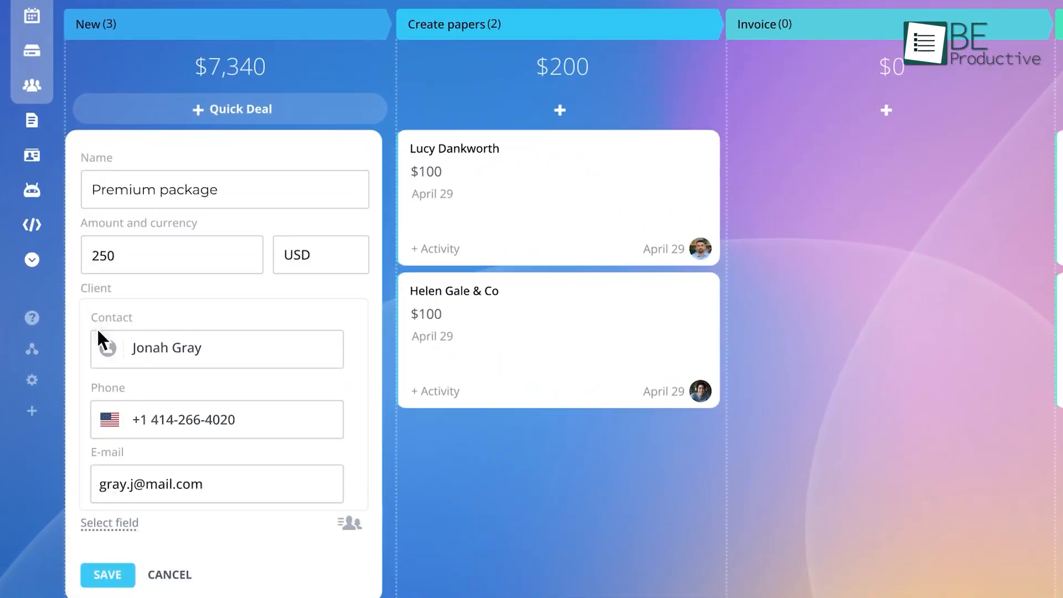
mouse_move(103, 448)
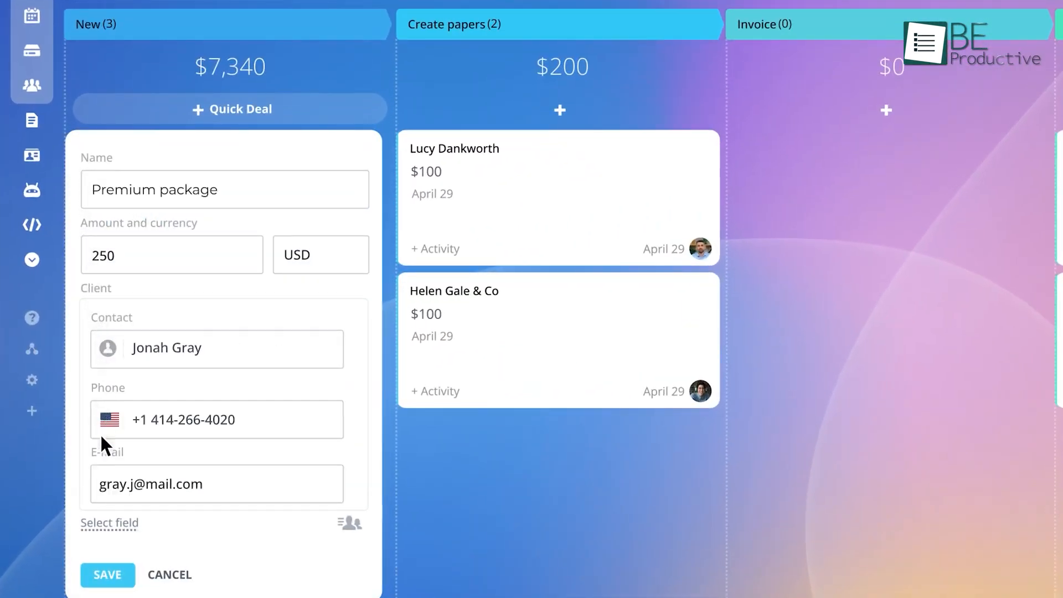
click(106, 575)
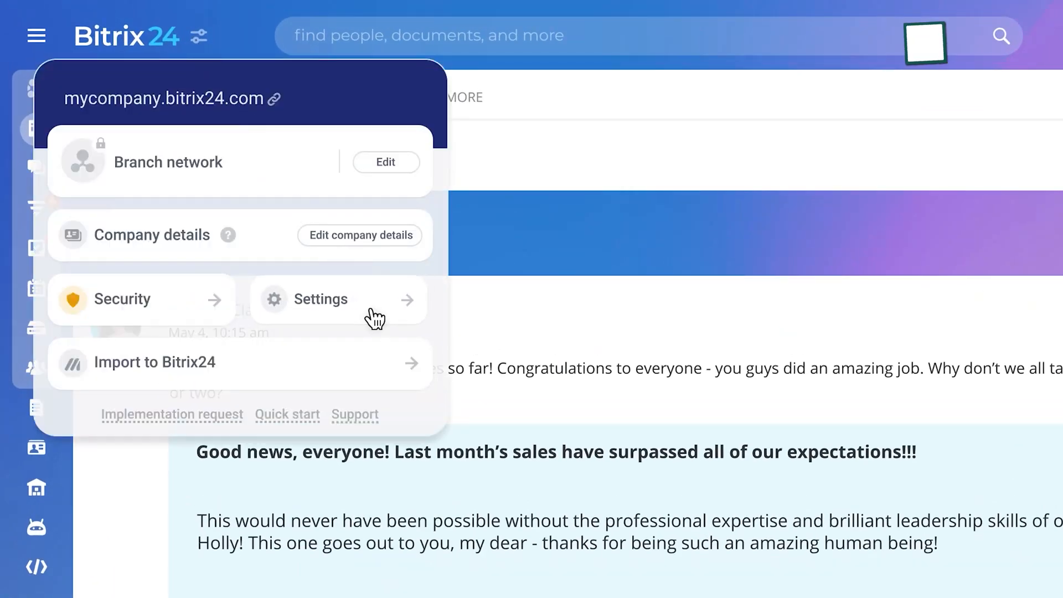
Show the Tools settings page listing which main menu tools are enabled.
click(320, 299)
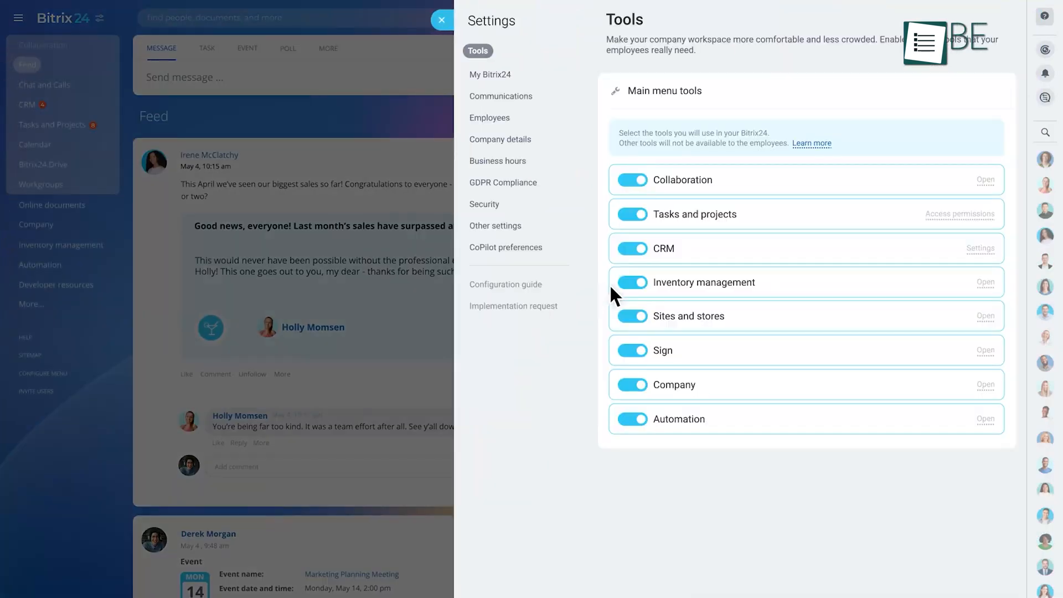
click(630, 282)
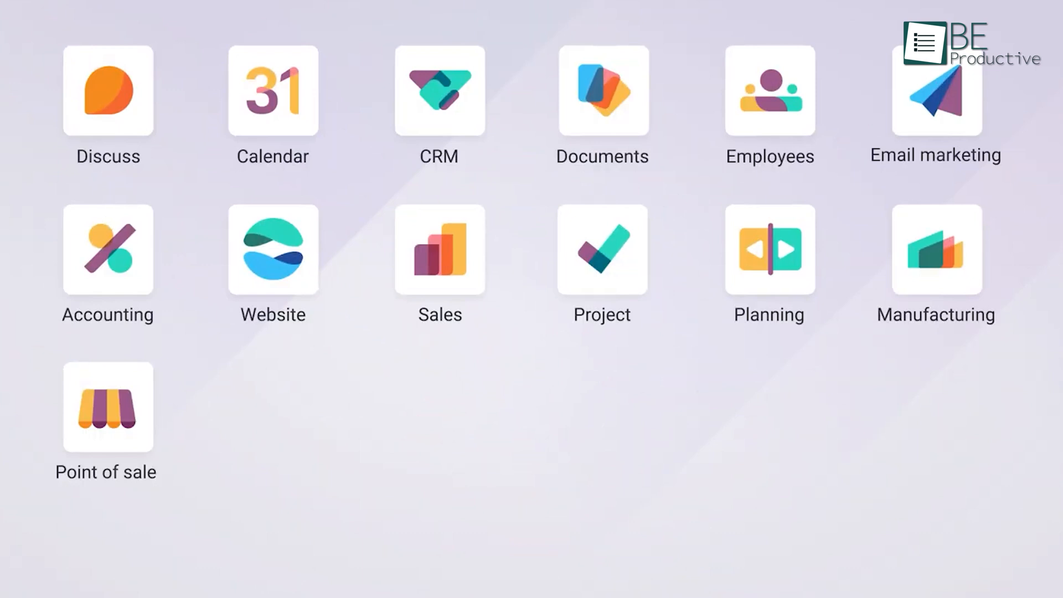
Move Sound Design into In Review and set its status to Changes Requested.
click(600, 249)
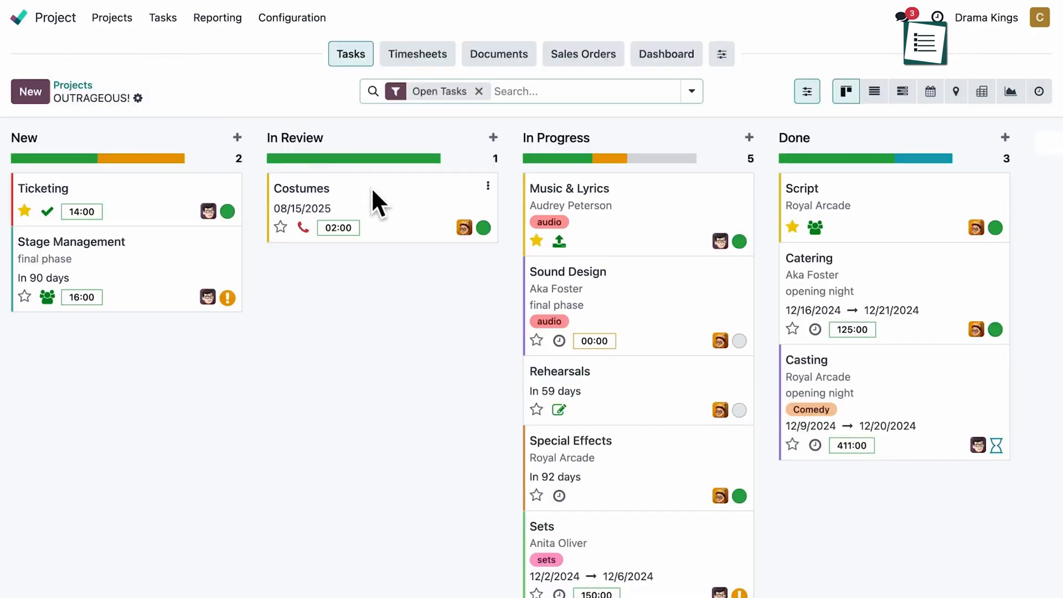
click(302, 188)
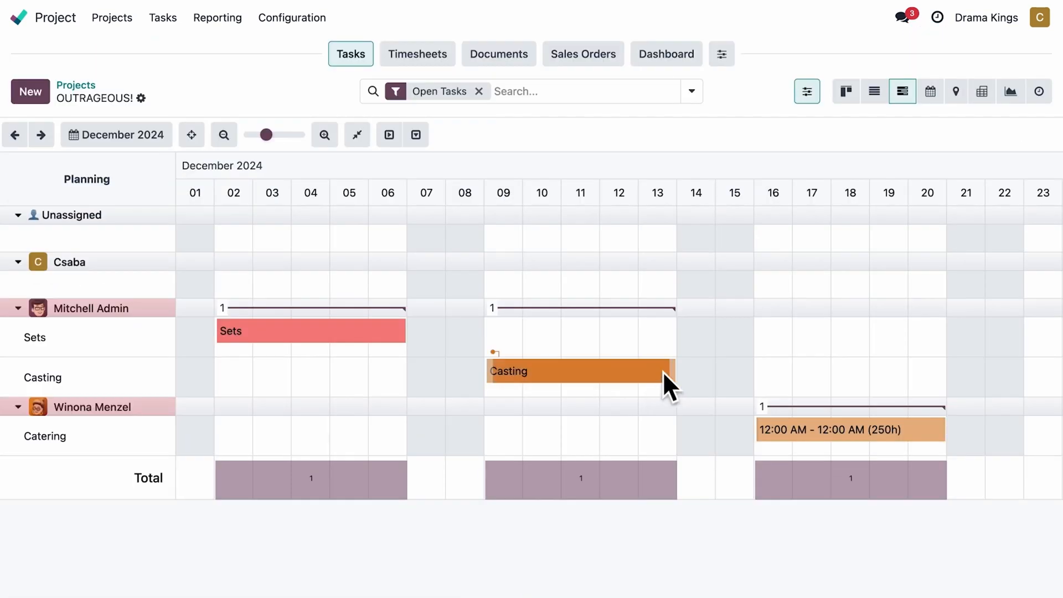
click(845, 90)
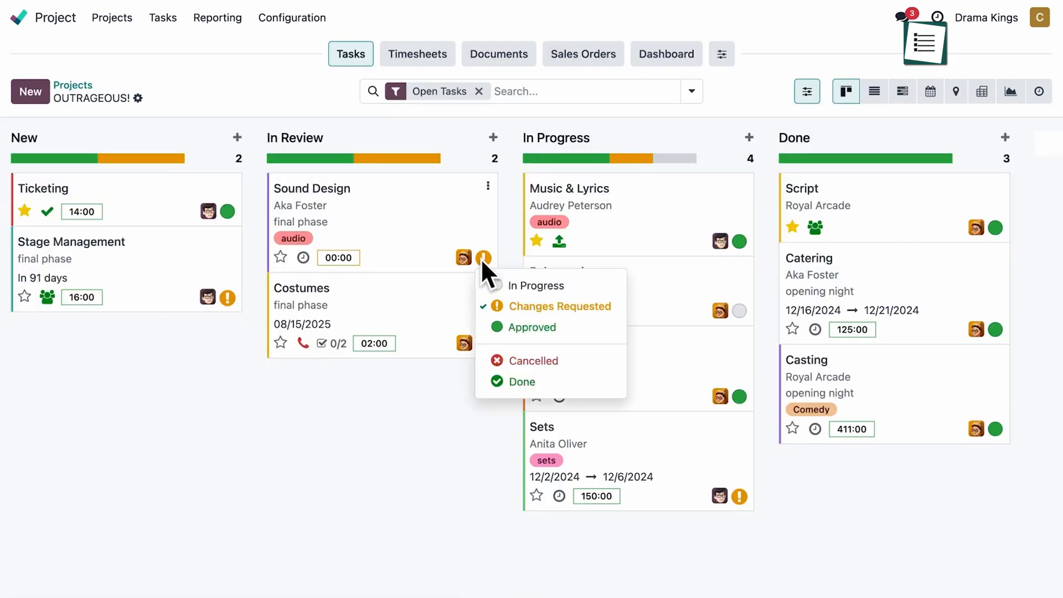
click(903, 91)
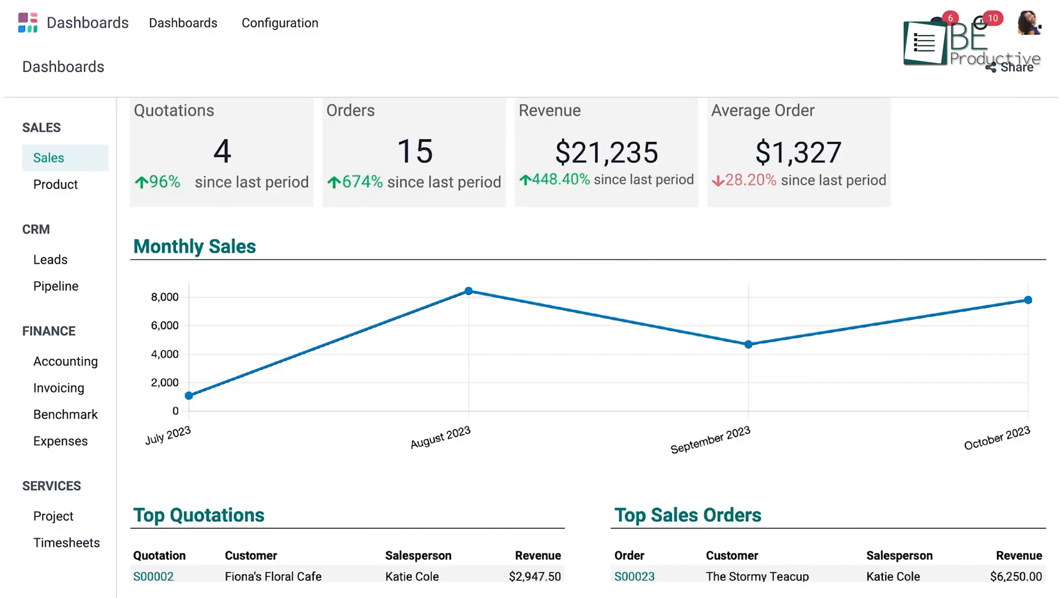
Show the Expenses dashboard from the Dashboards sidebar.
click(60, 441)
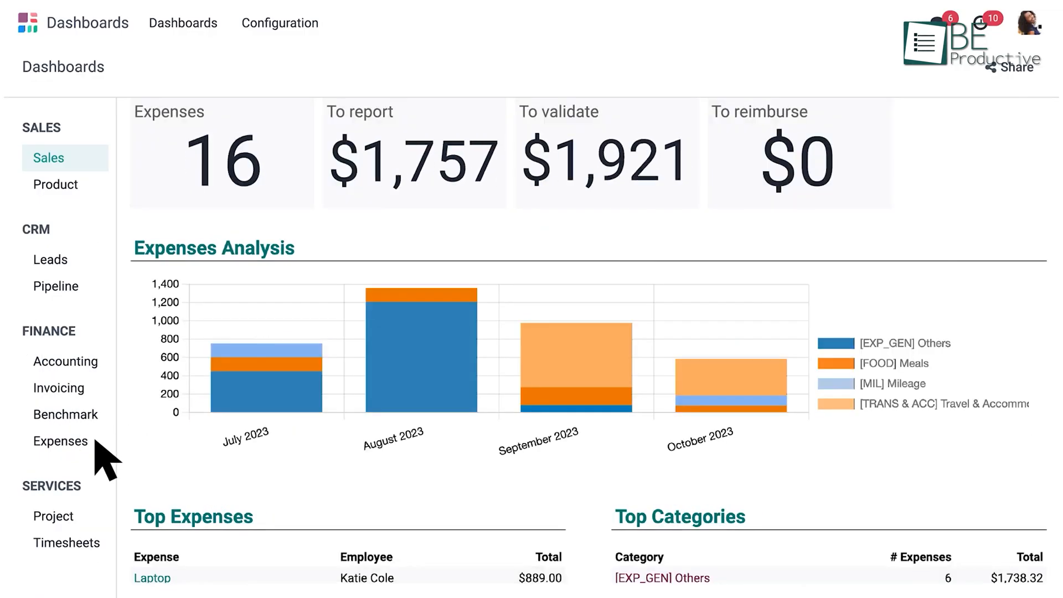
click(213, 246)
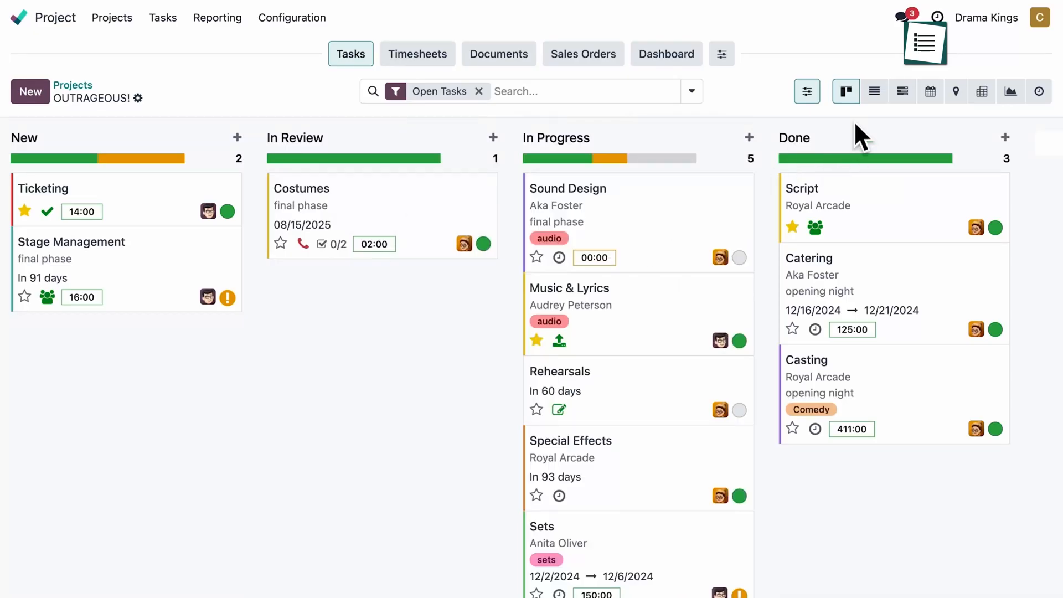
List the OUTRAGEOUS! project's tasks grouped by stage, then show My tasks on the Gantt timeline.
click(874, 91)
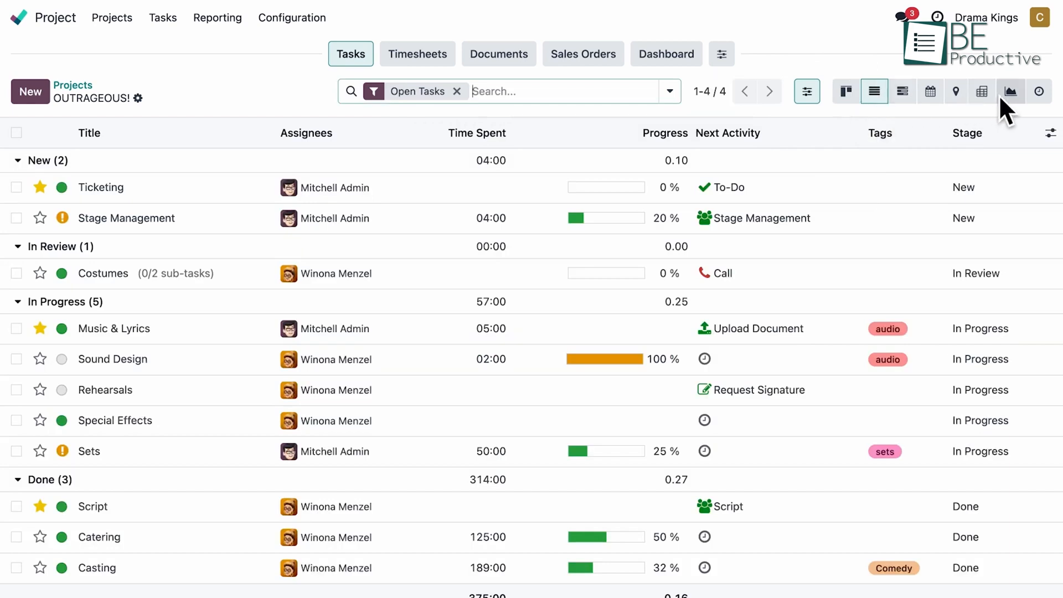
click(1009, 91)
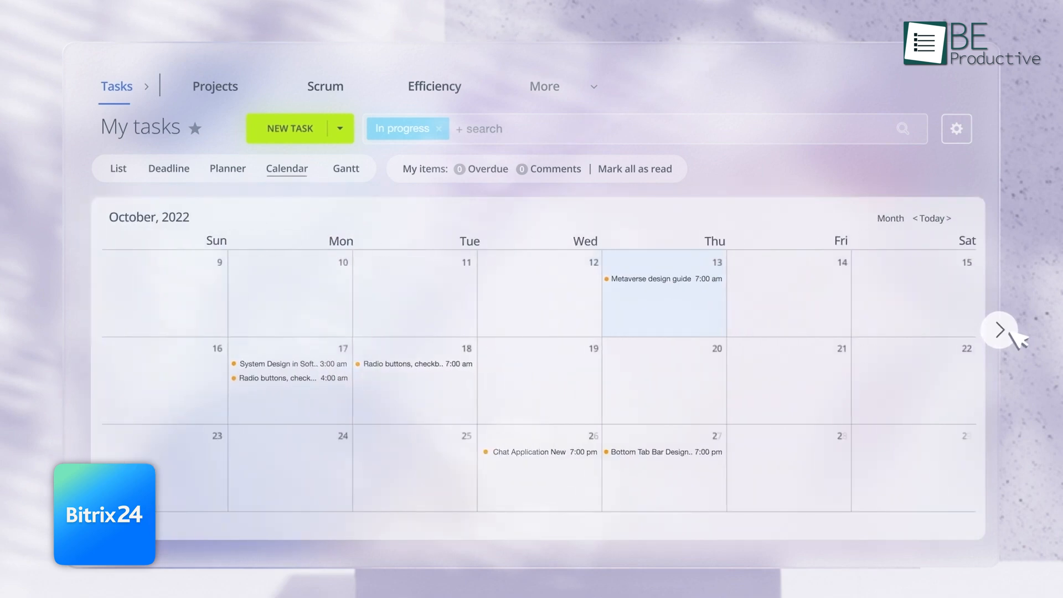
click(346, 168)
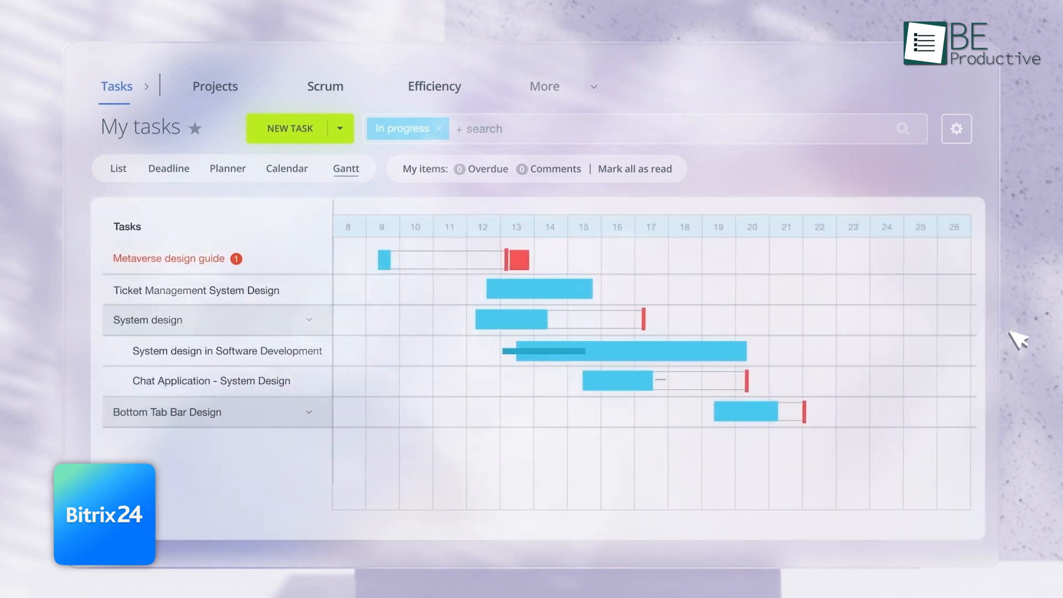